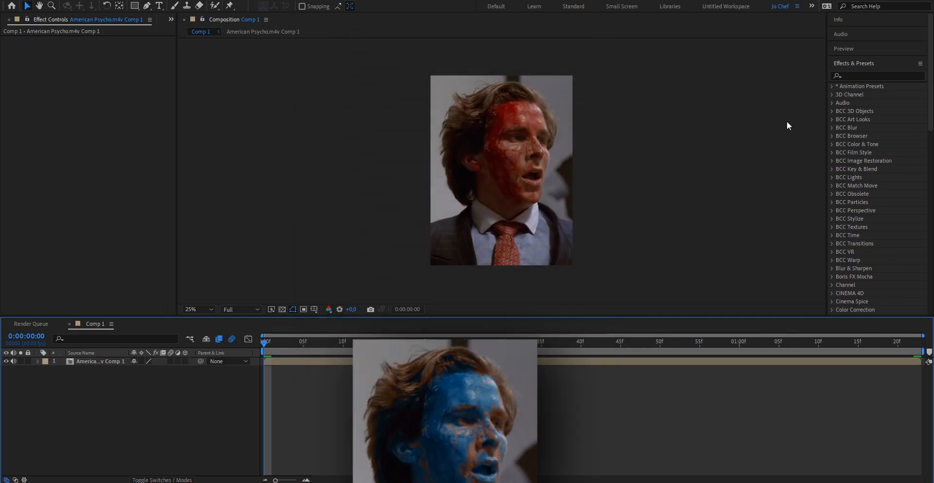
Step: Find Change to Color by searching 'change to' and apply it to the bloody-face clip
left_click(875, 75)
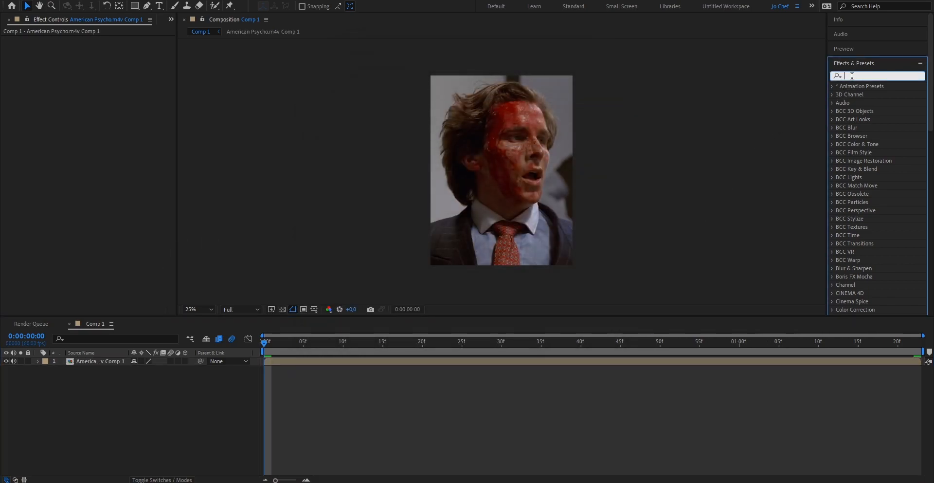
type("change to")
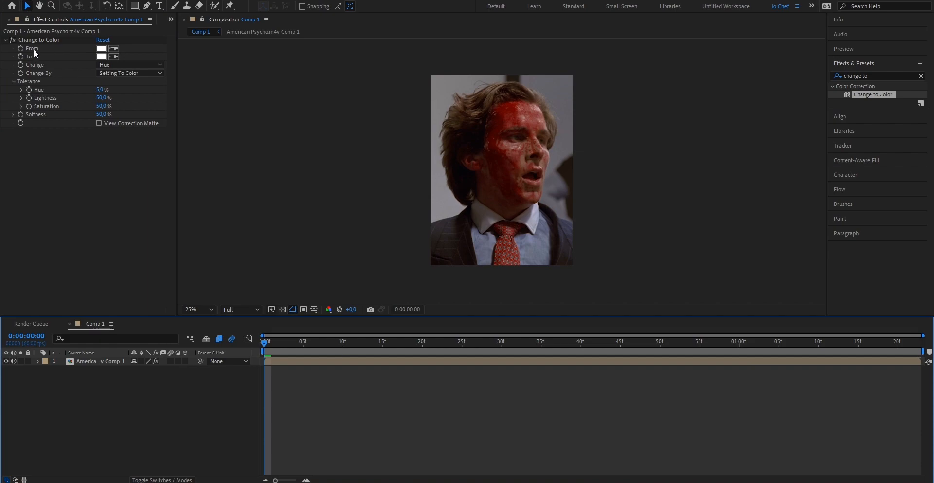
mouse_move(93, 65)
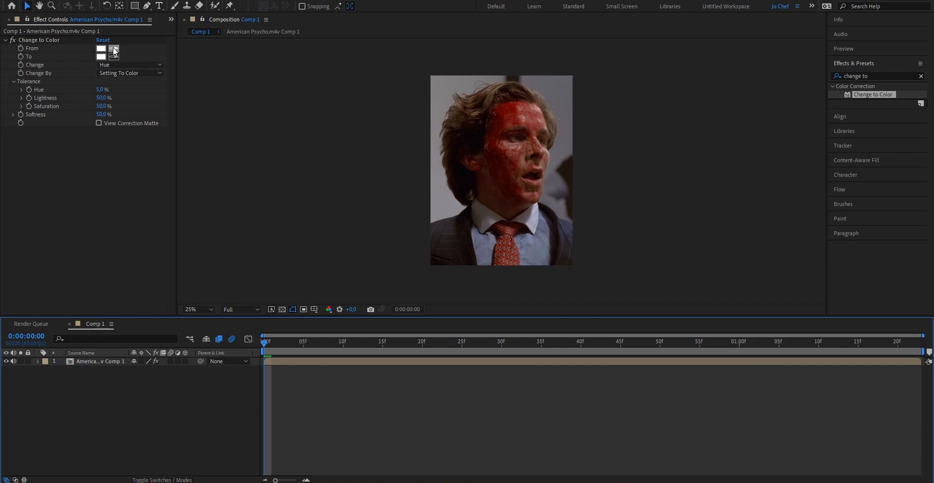
Step: Sample the red blood on his forehead as the effect's From colour
left_click(114, 56)
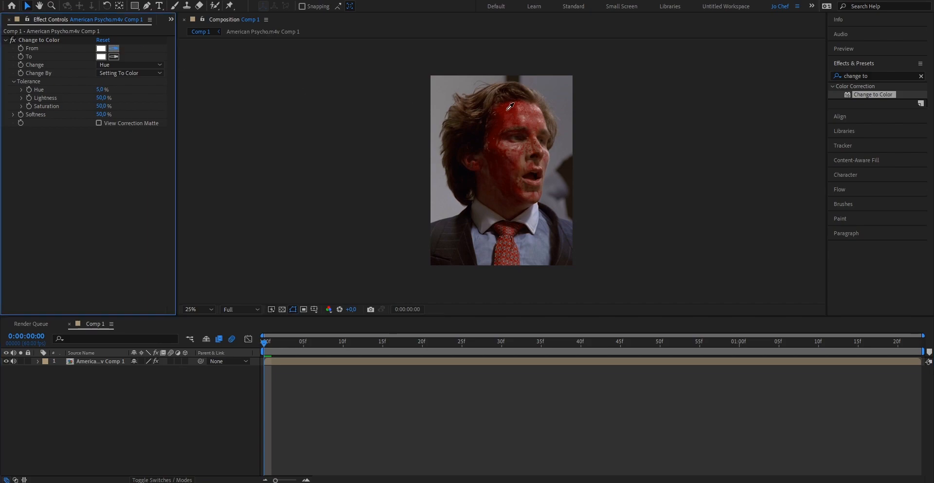
left_click(501, 170)
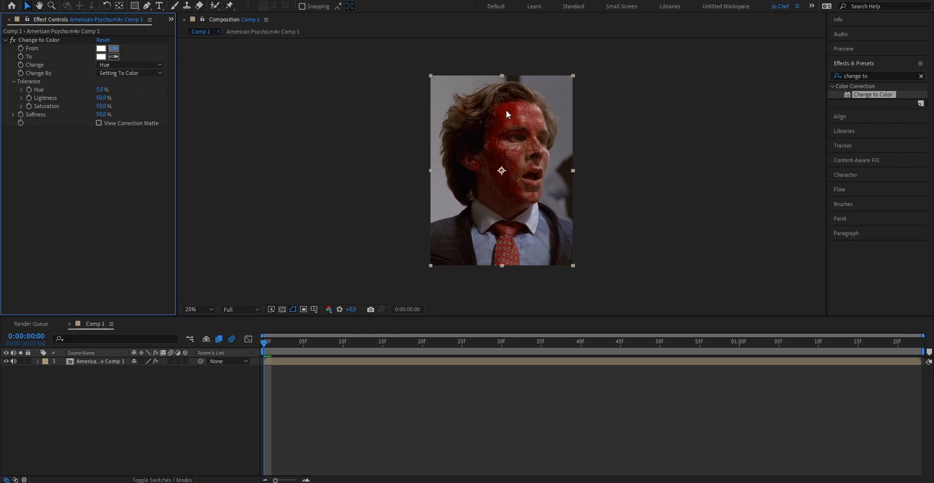
left_click(101, 49)
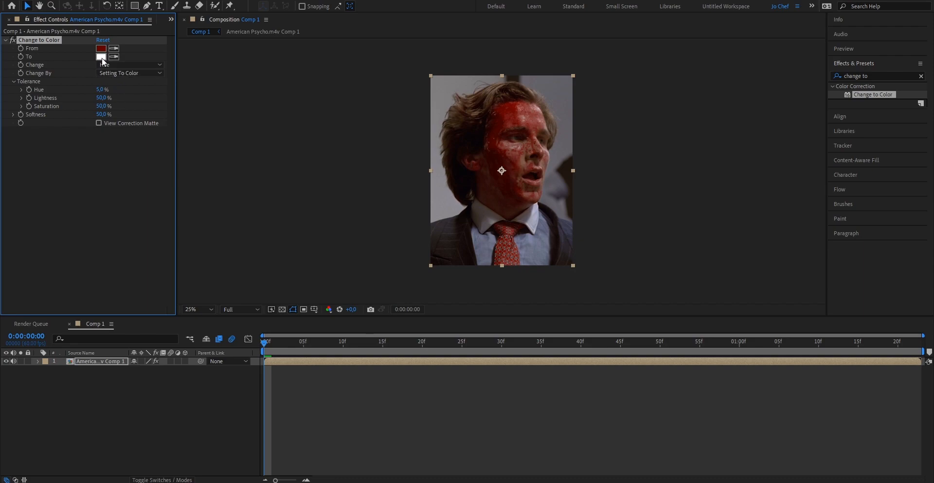
Step: Set the To colour to bright blue 009CFF so the blood turns blue
left_click(100, 56)
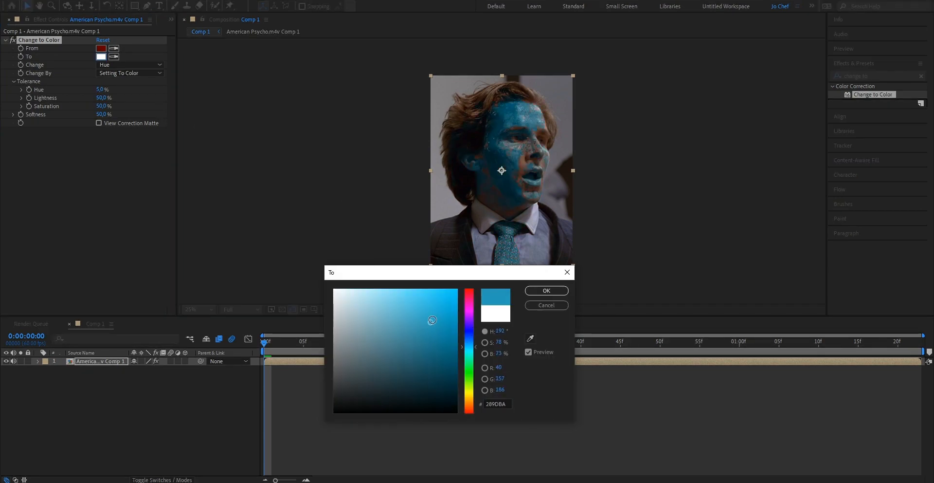
left_click(456, 290)
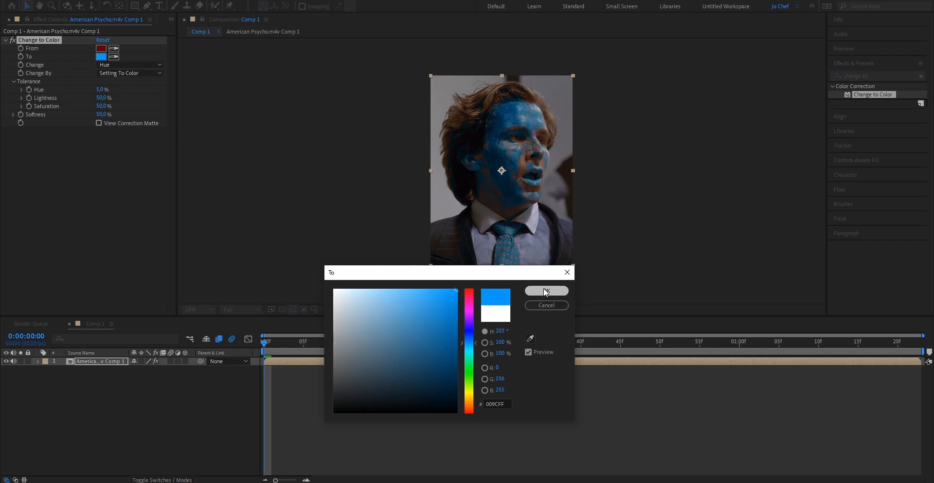
left_click(545, 291)
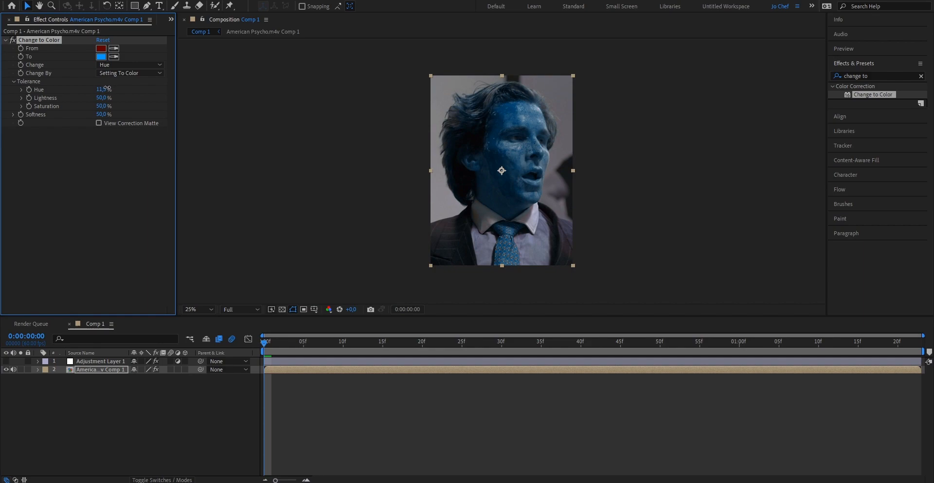
left_click_drag(100, 88, 95, 88)
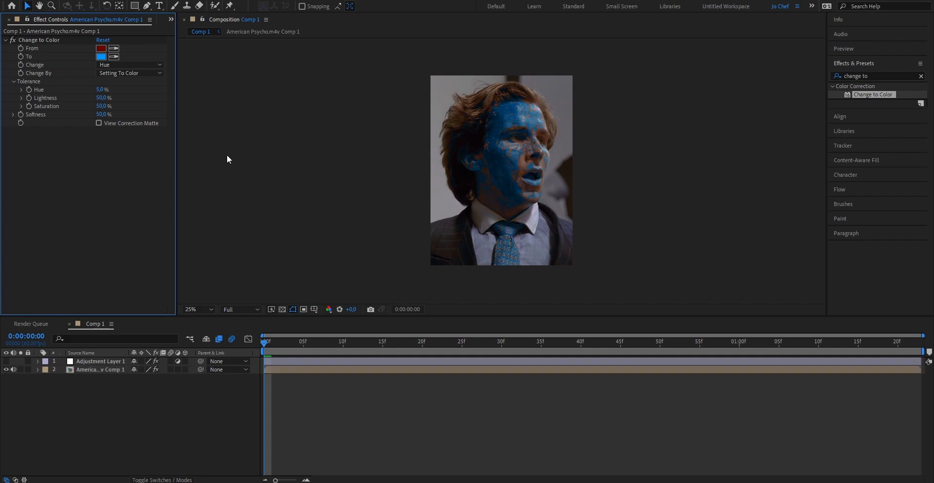
mouse_move(419, 434)
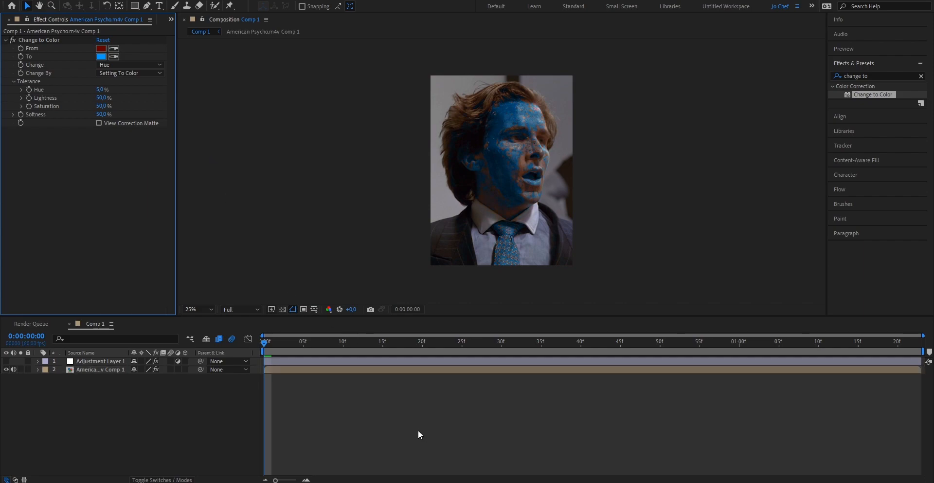